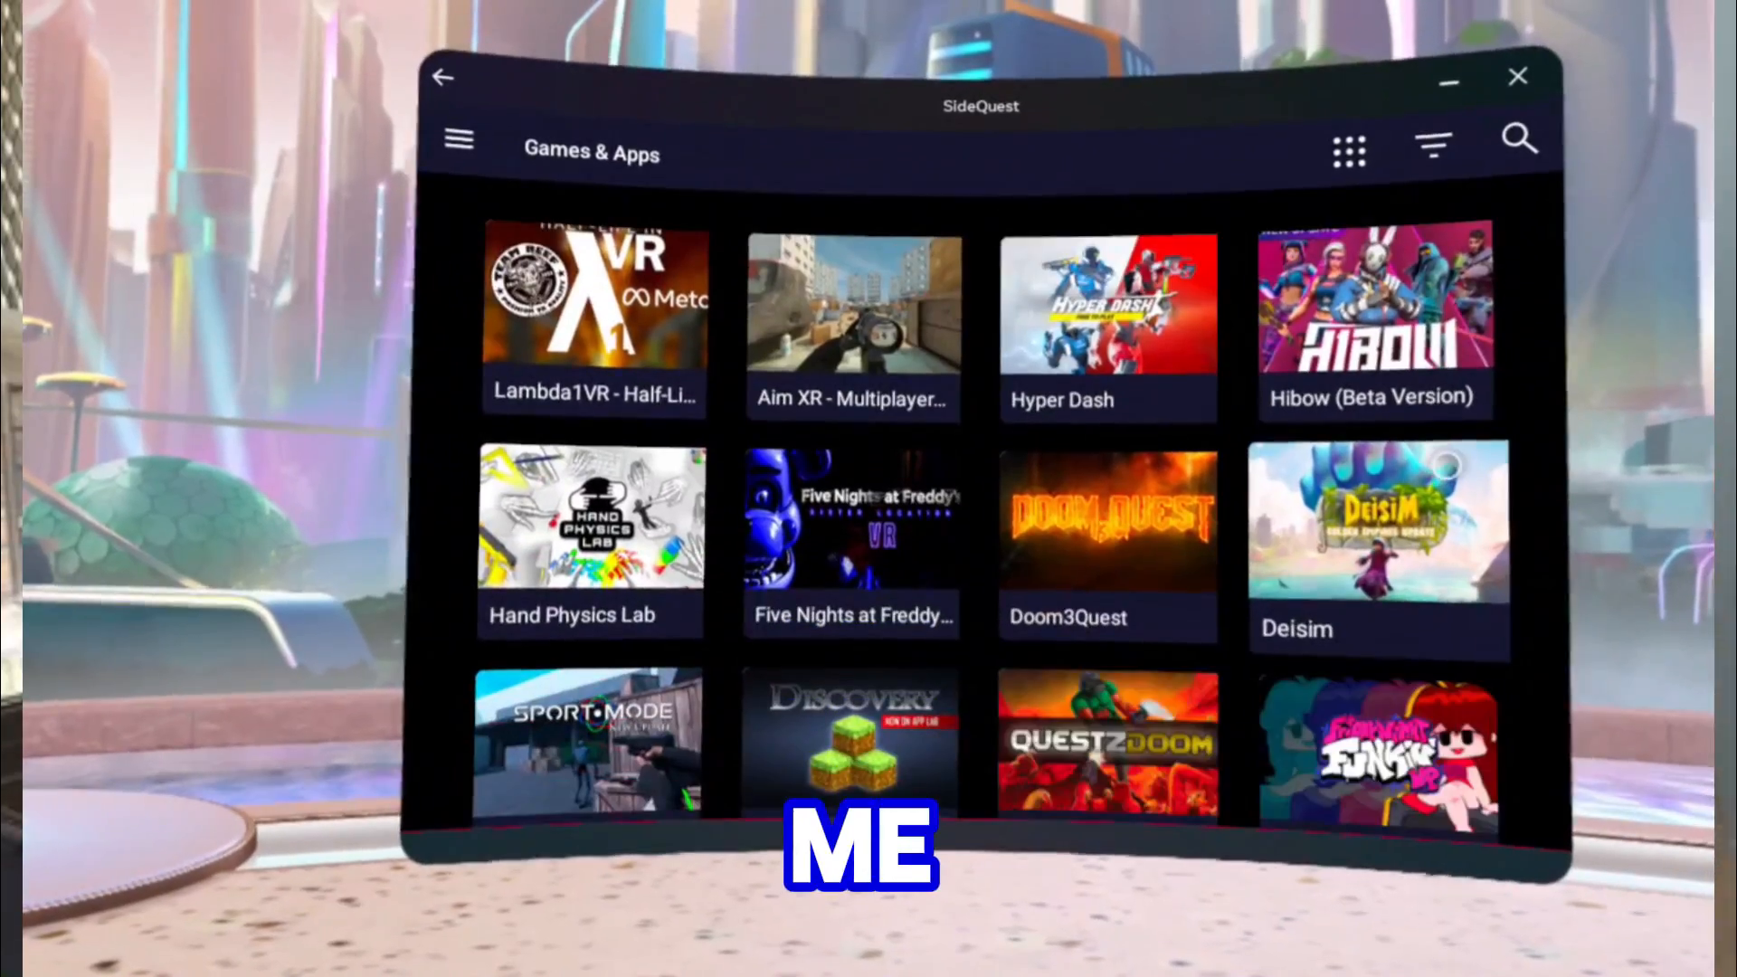
Download the Easy Installer for Windows 10 x64 from the Get SideQuest page.
scroll(down, 3)
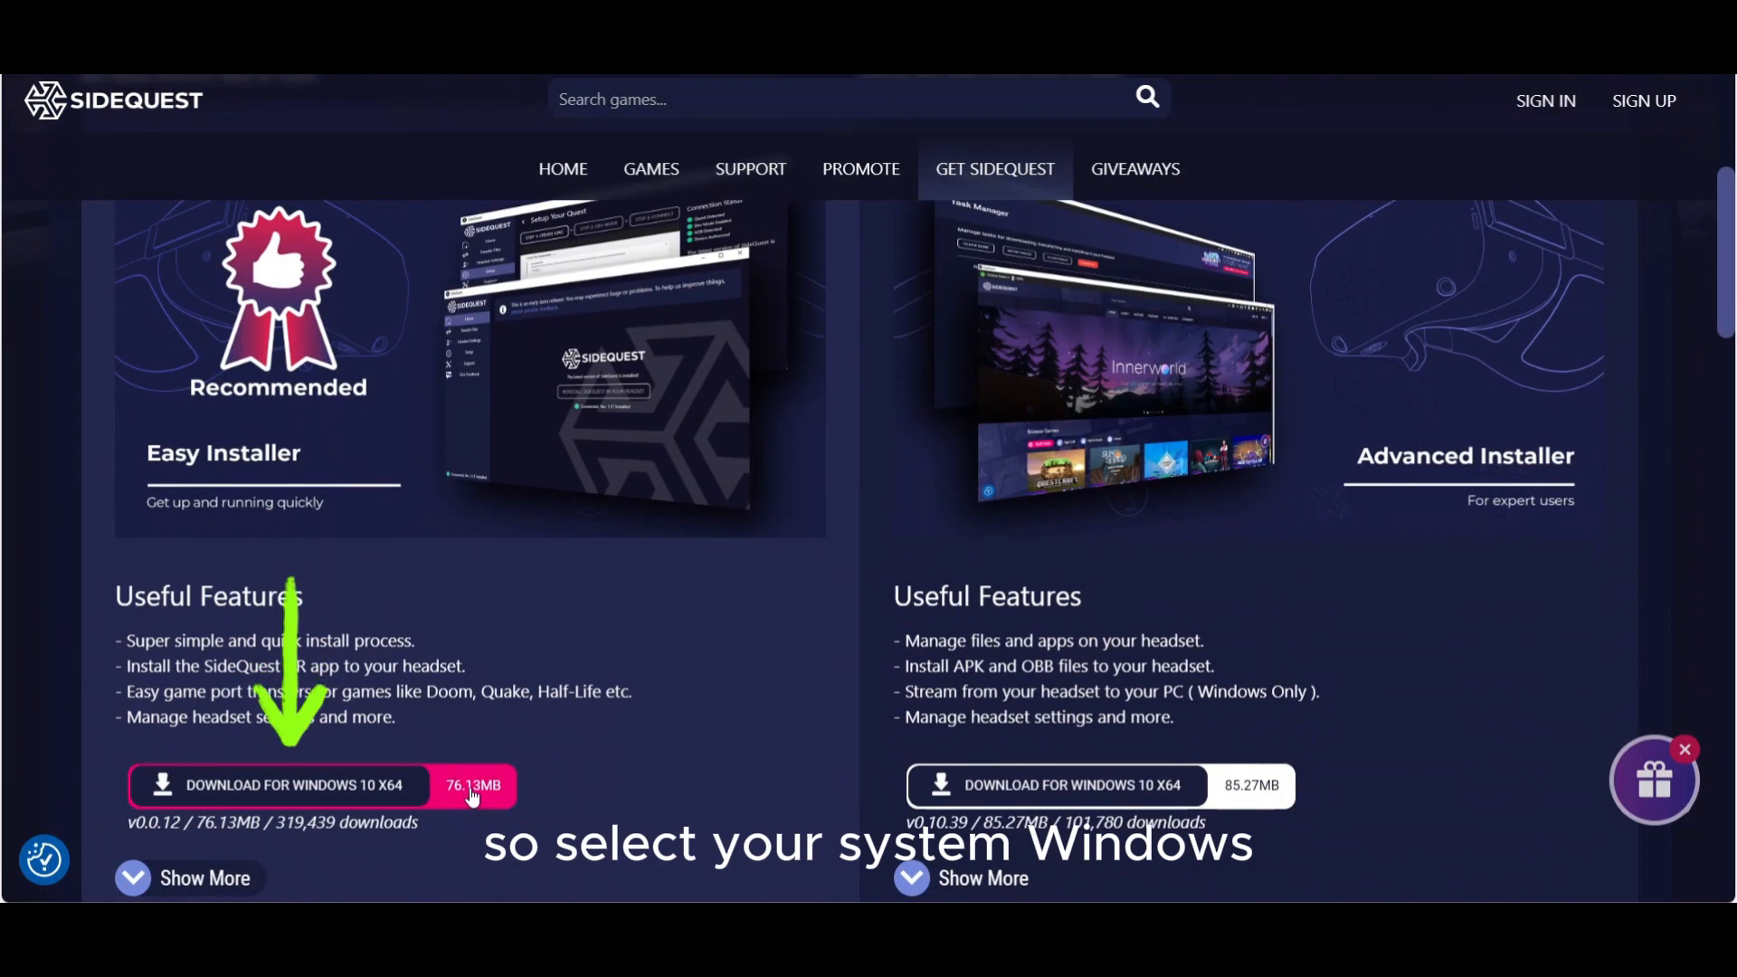
click(296, 784)
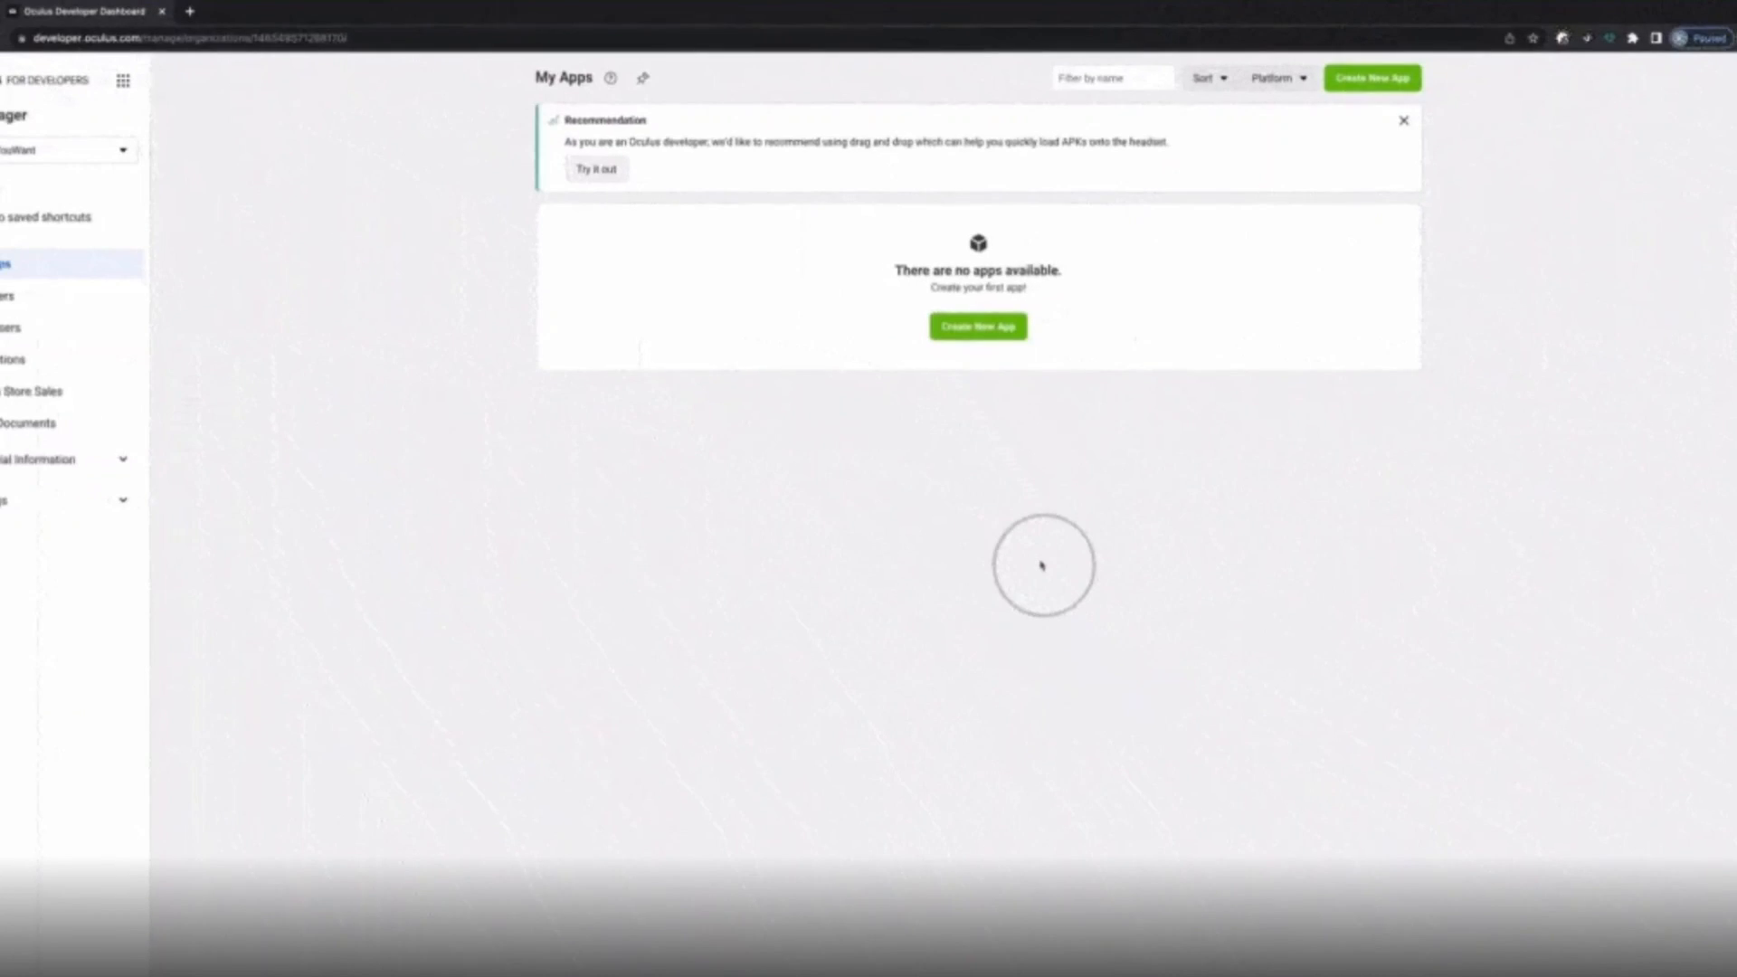
Create organization 'AnyNameYouWant', acknowledge terms, submit, and accept the developer NDA.
click(66, 499)
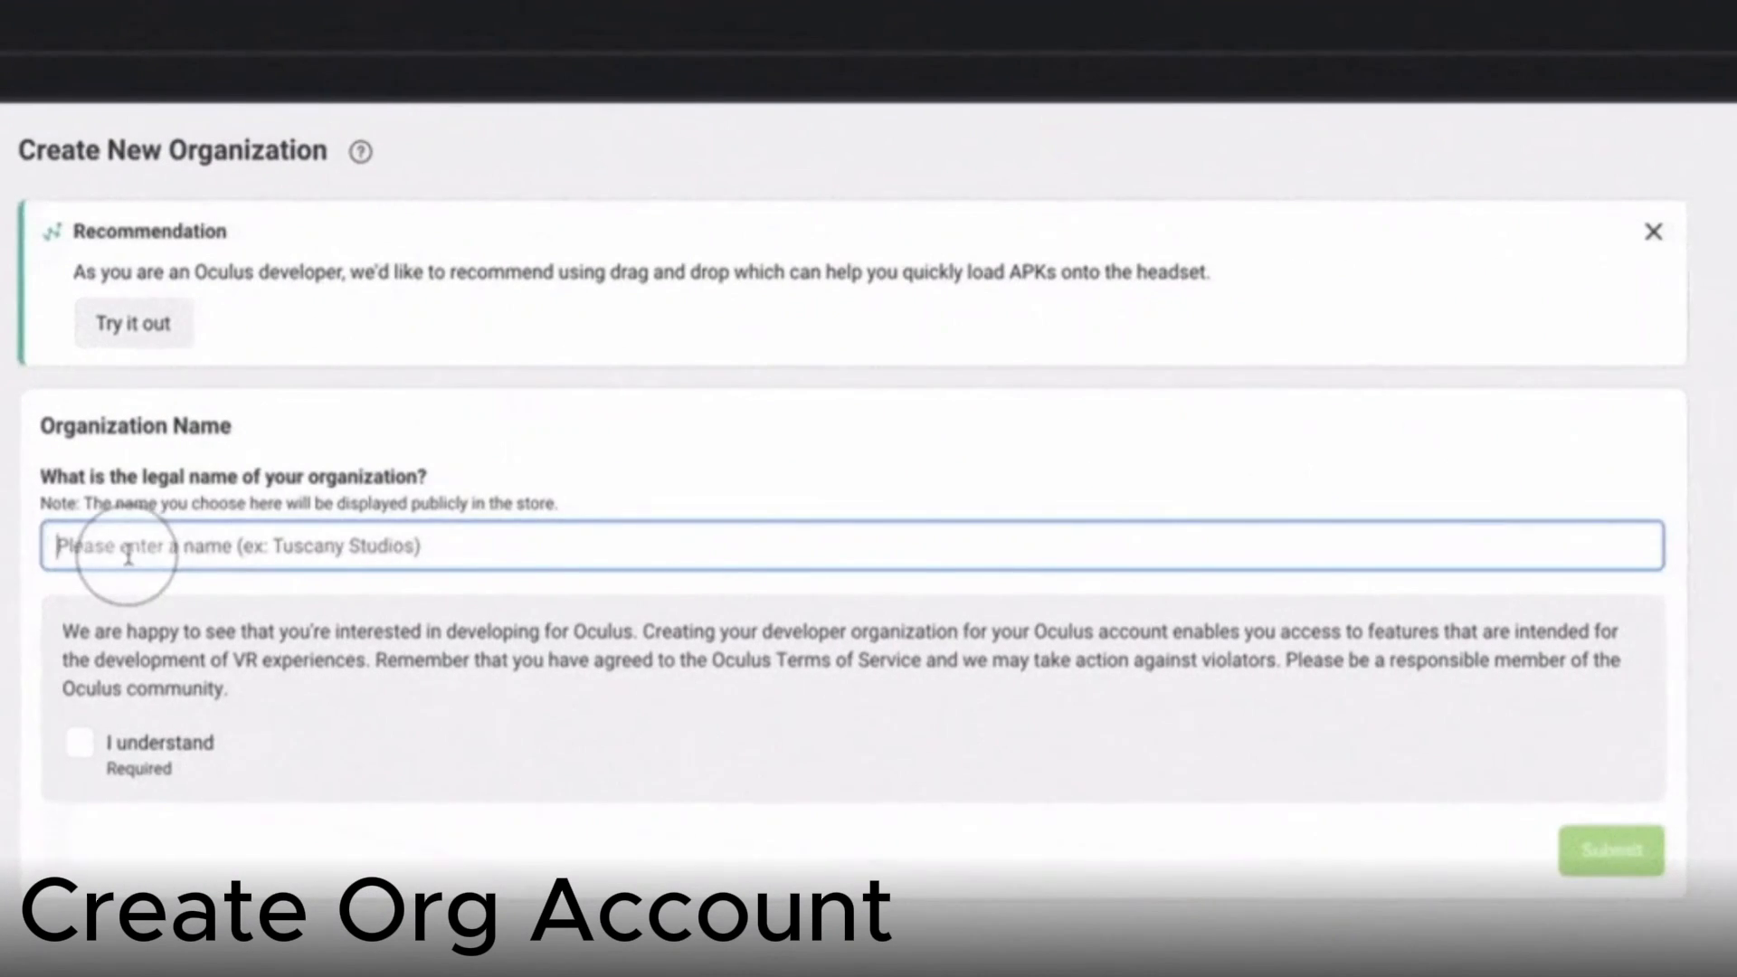
text(AnyNameYouWant)
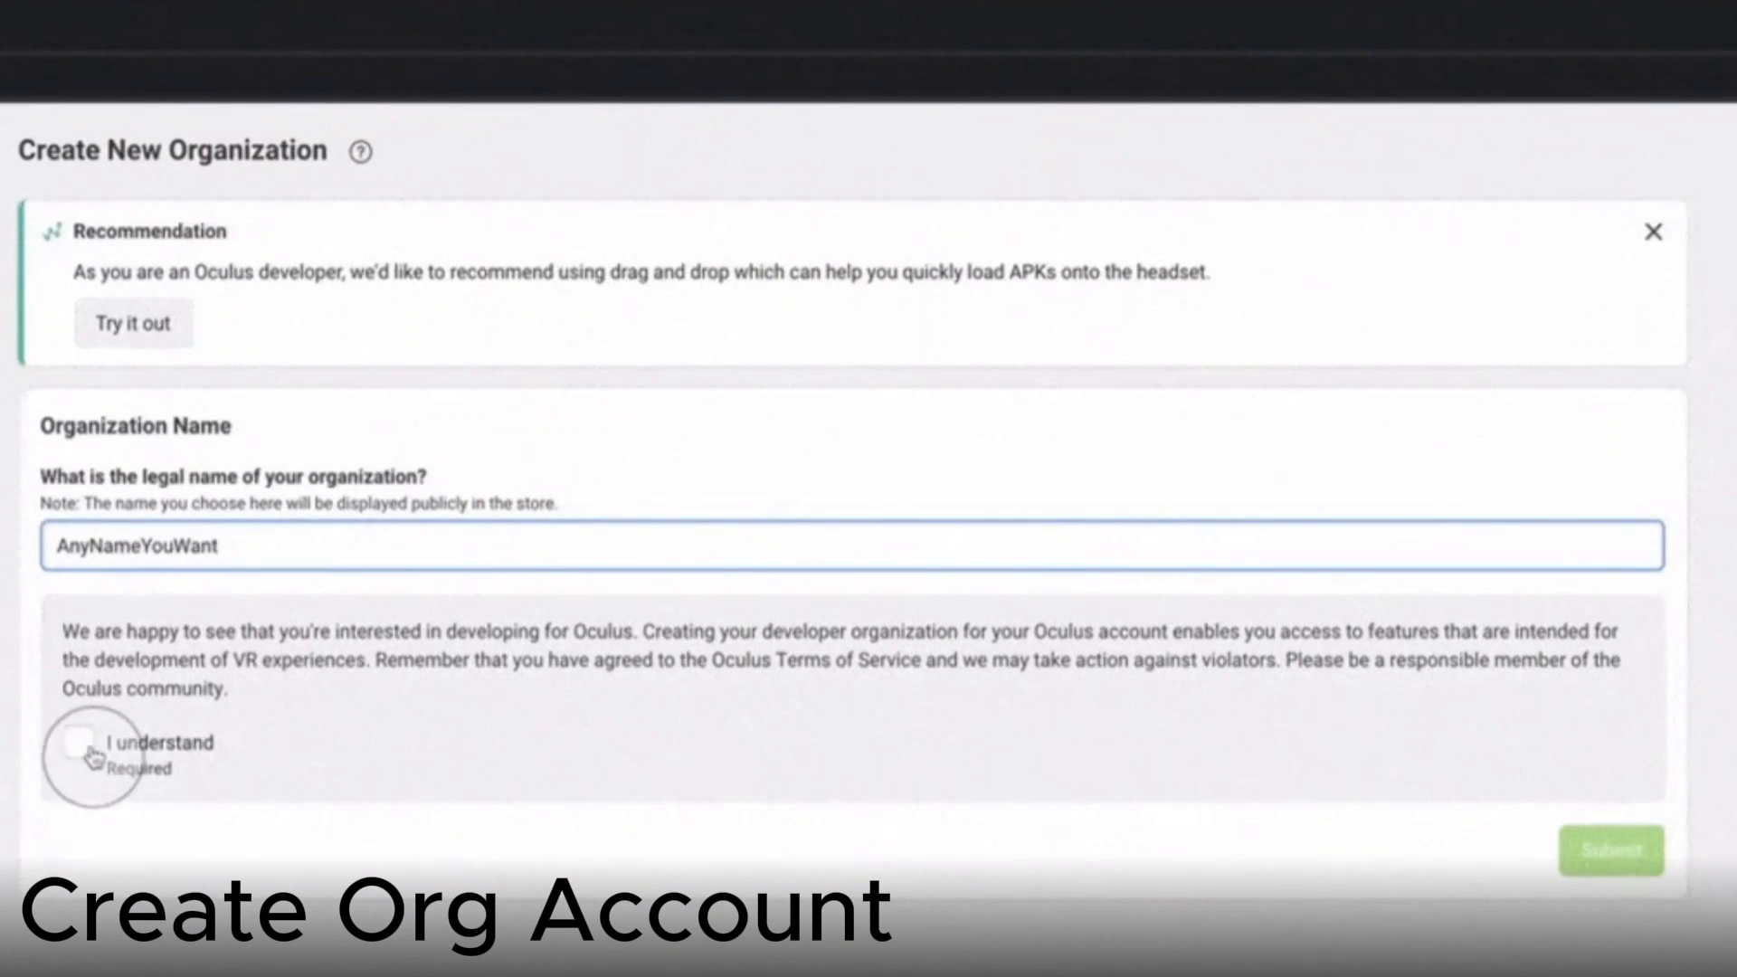
click(78, 742)
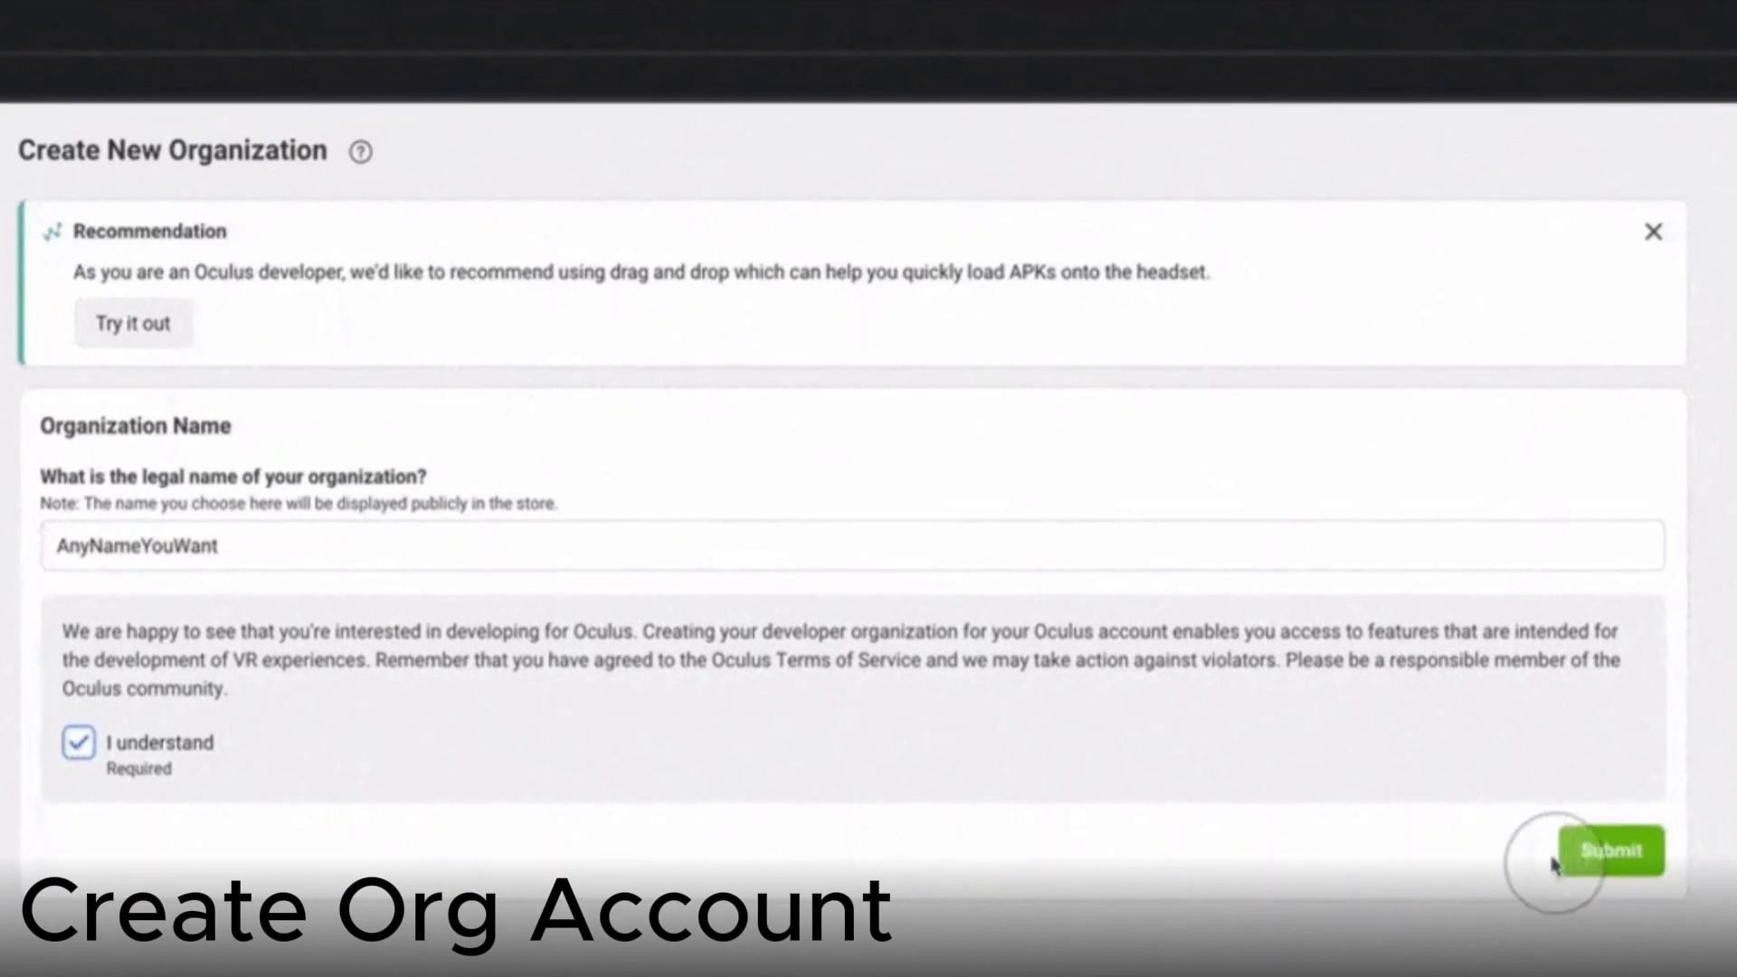
click(1612, 849)
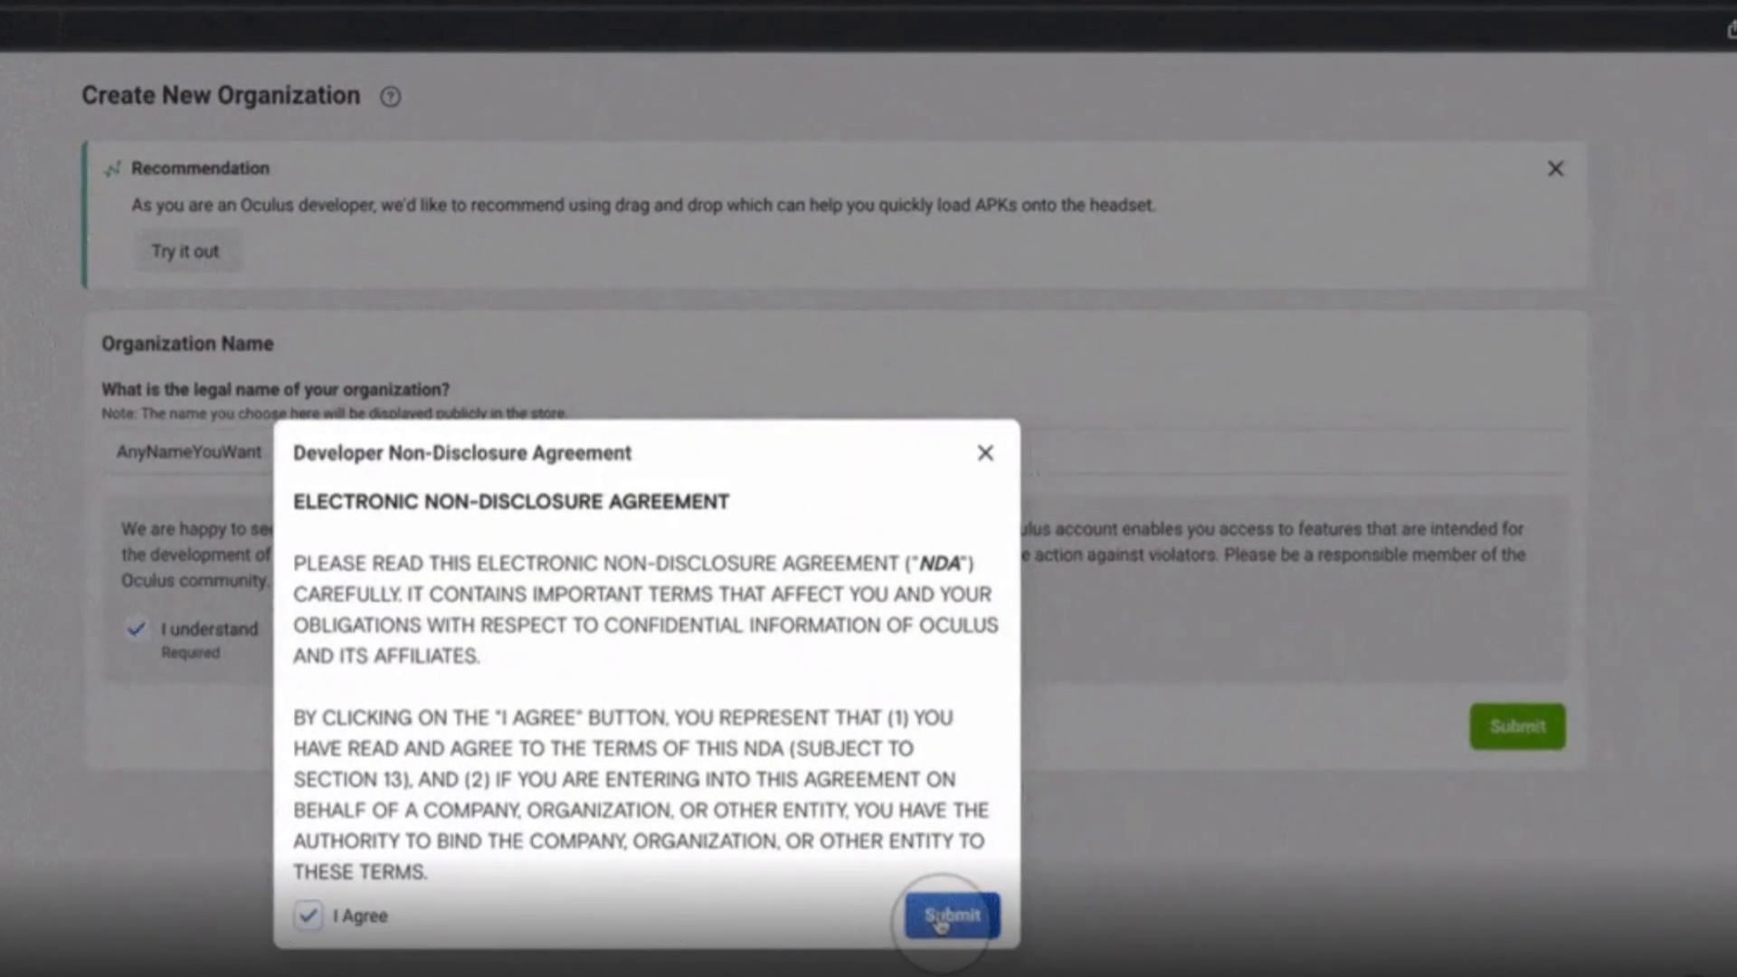
click(948, 914)
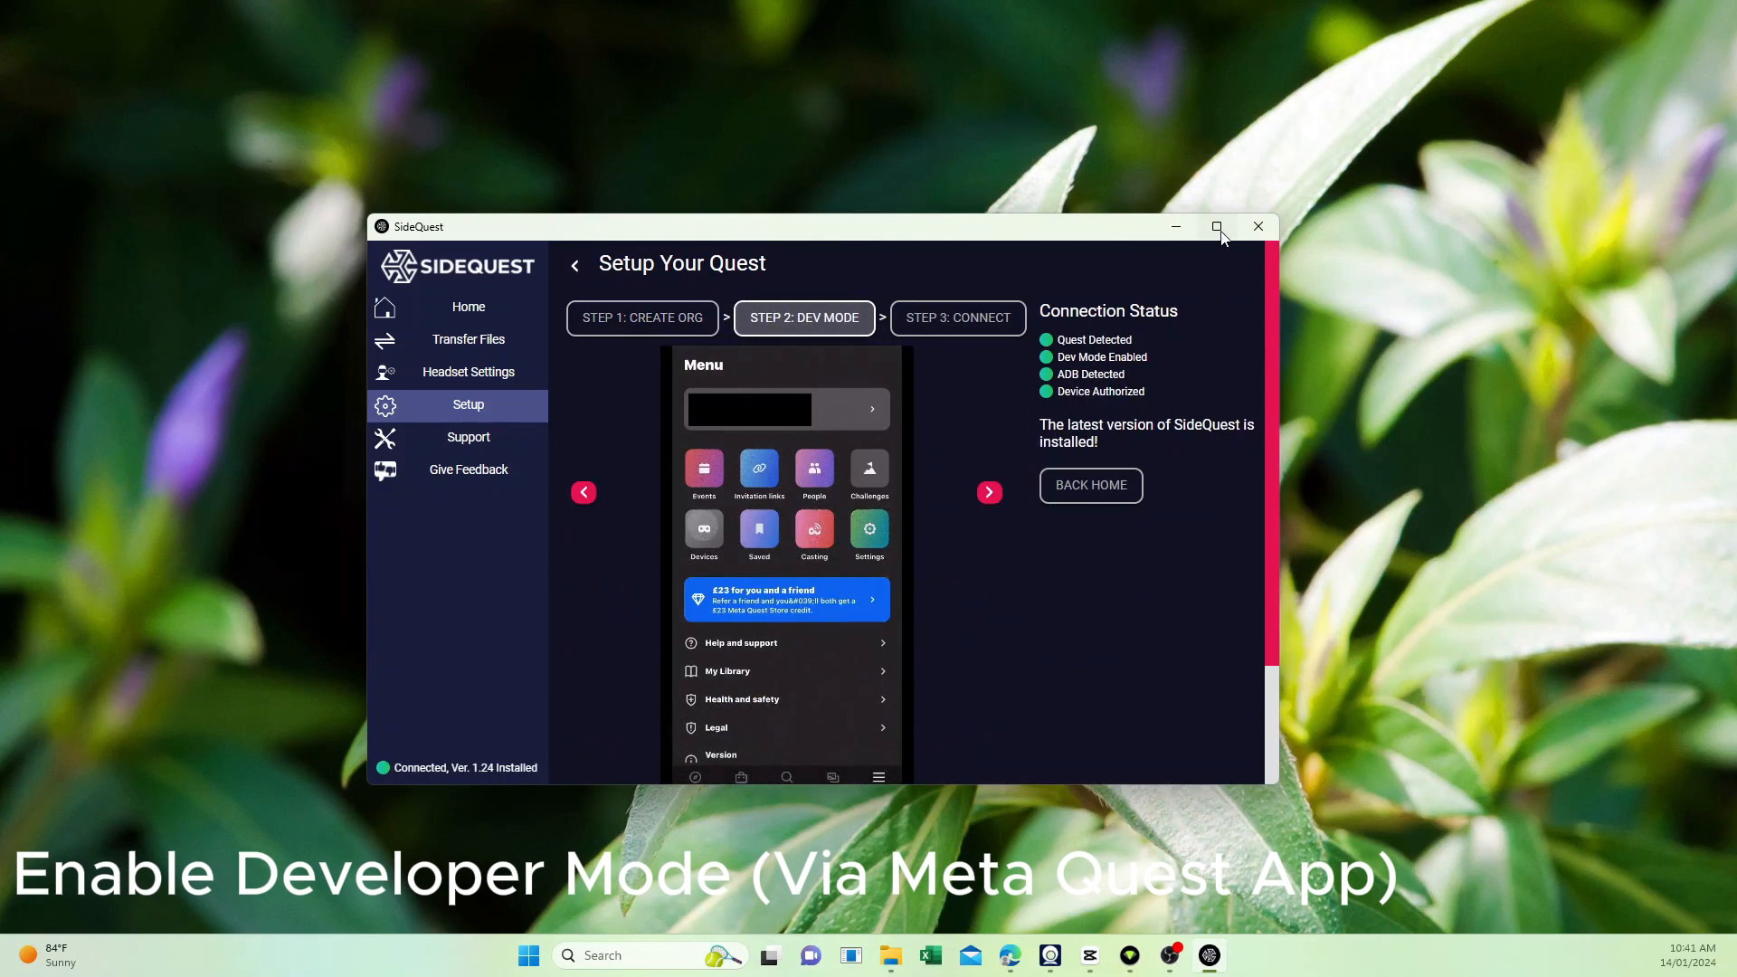
Maximize SideQuest and step the setup guide from Dev Mode to Connect.
click(1215, 227)
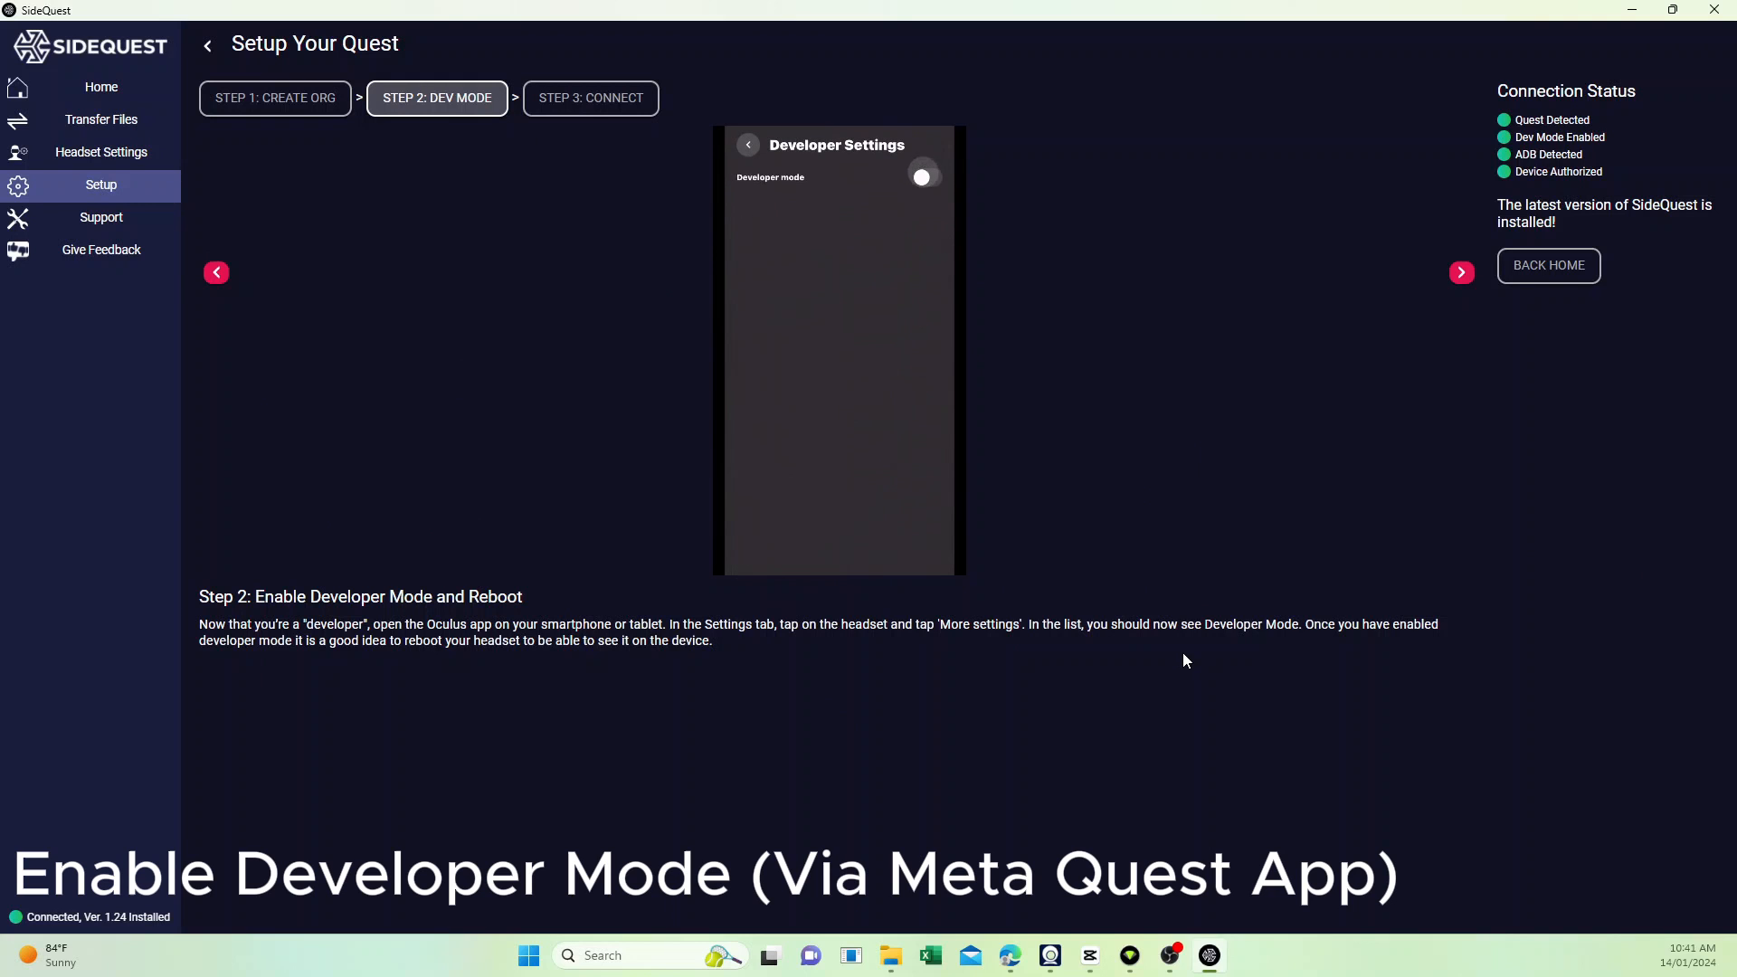
click(924, 177)
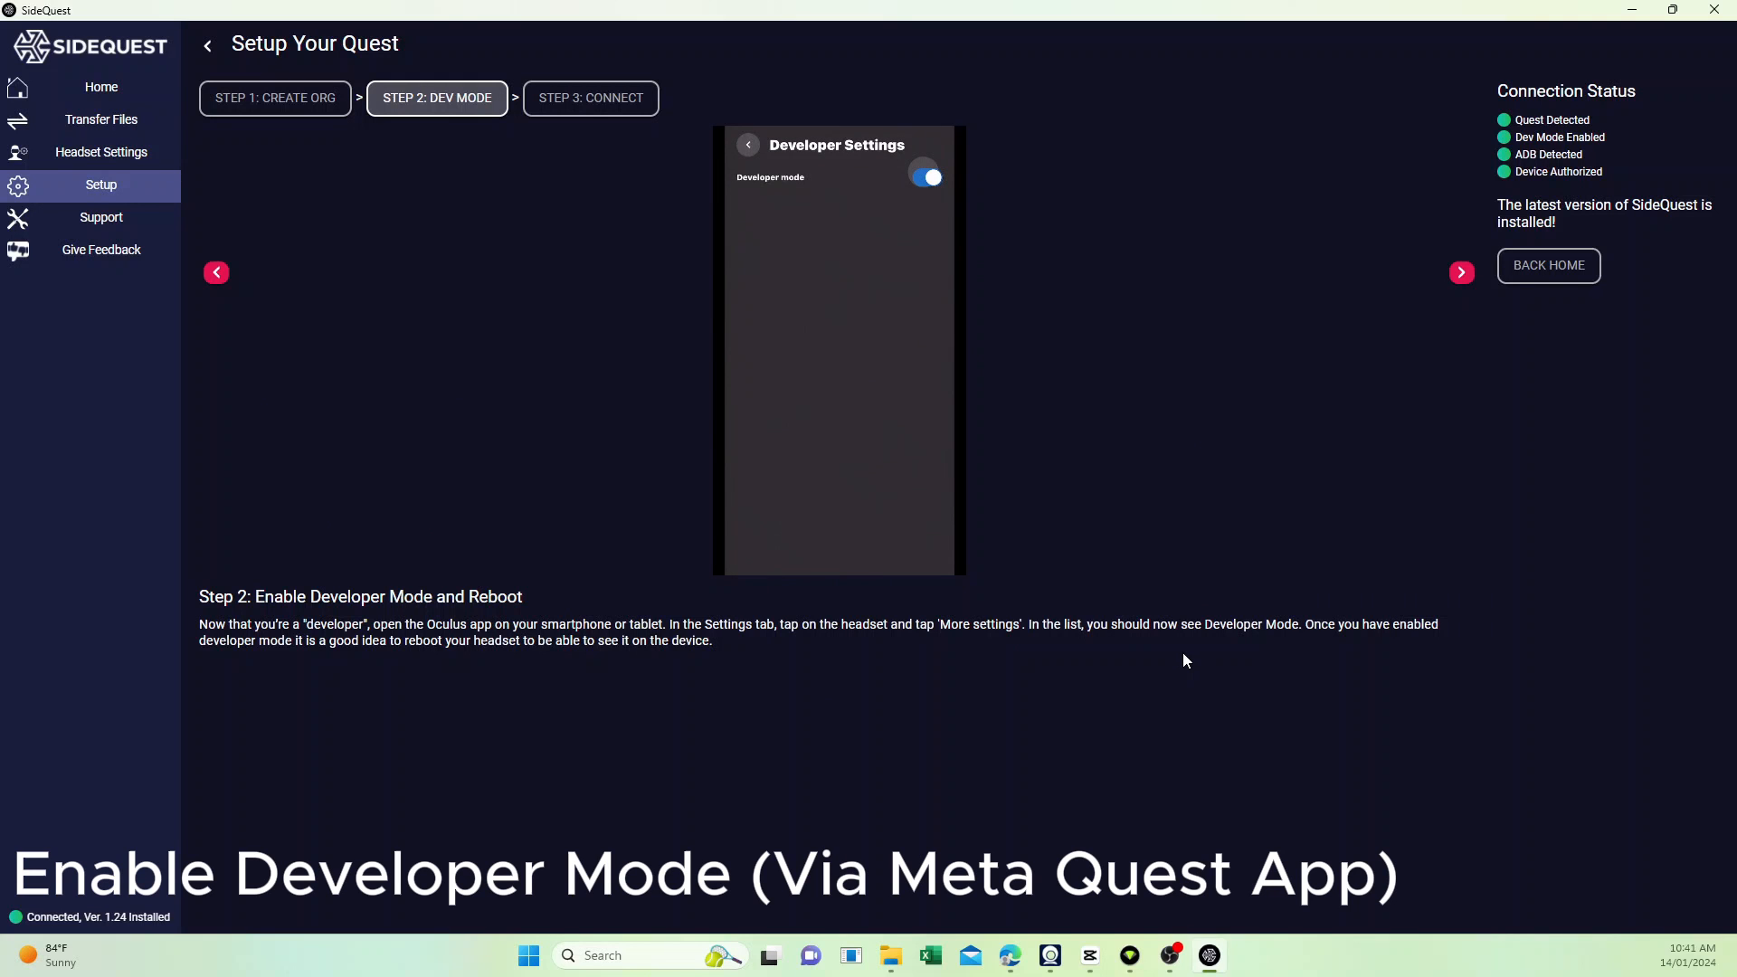
click(1461, 272)
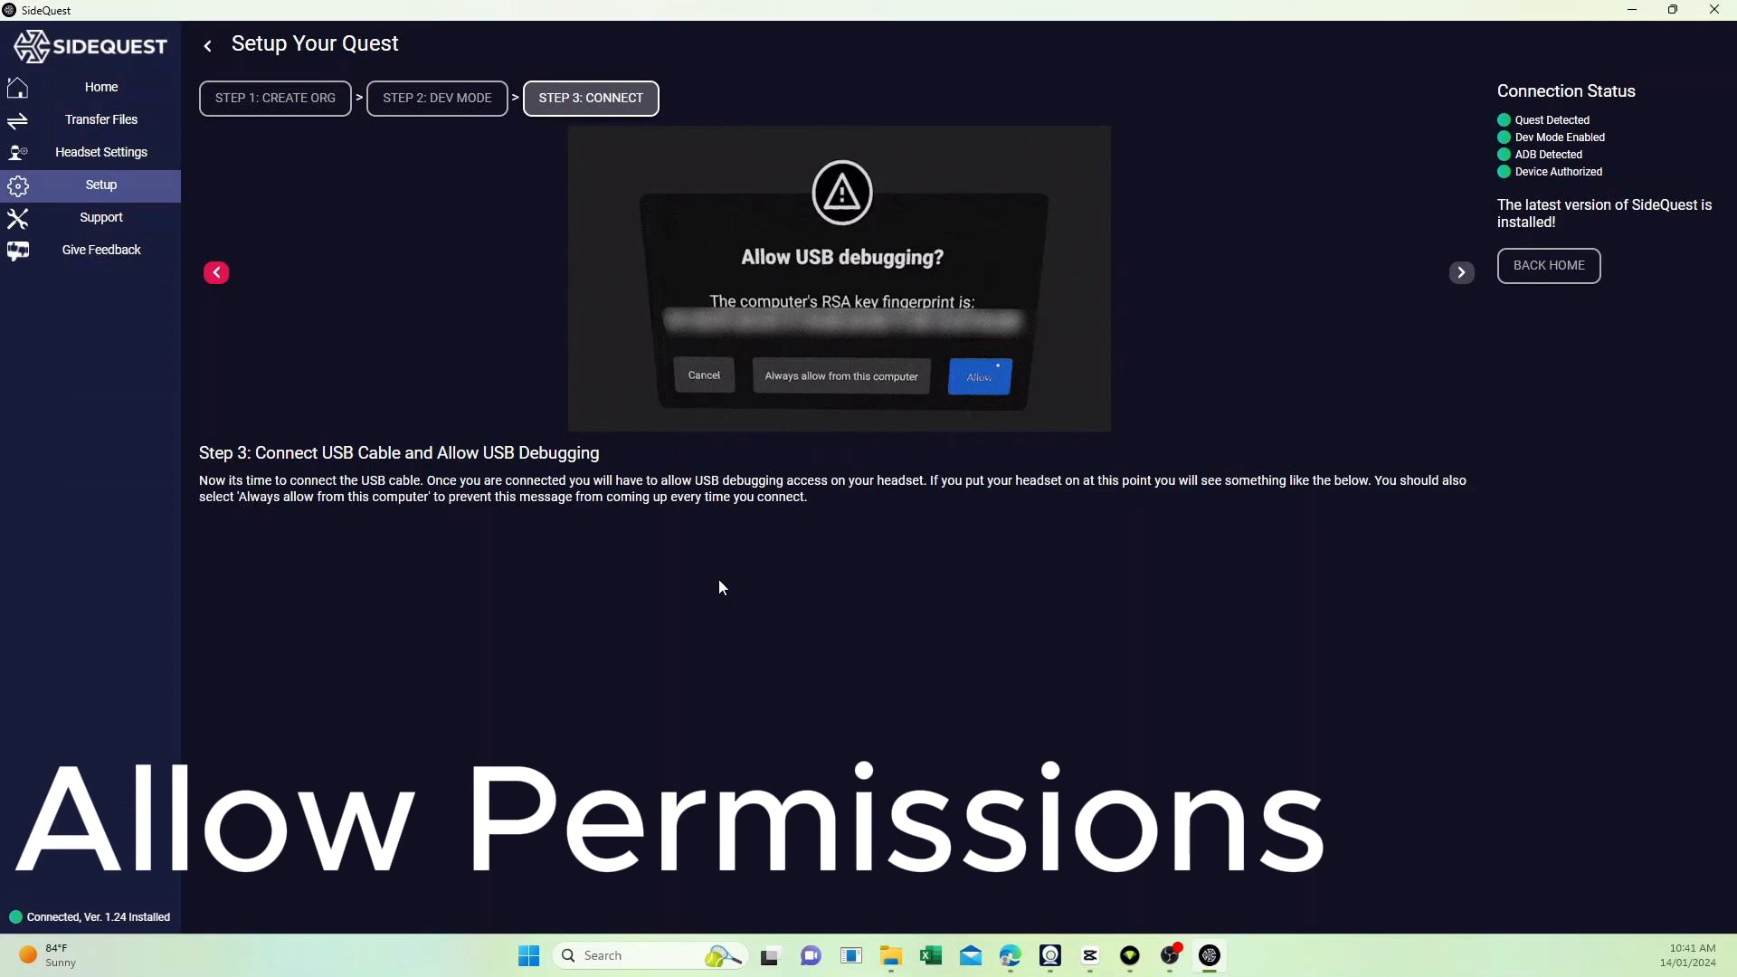
click(100, 88)
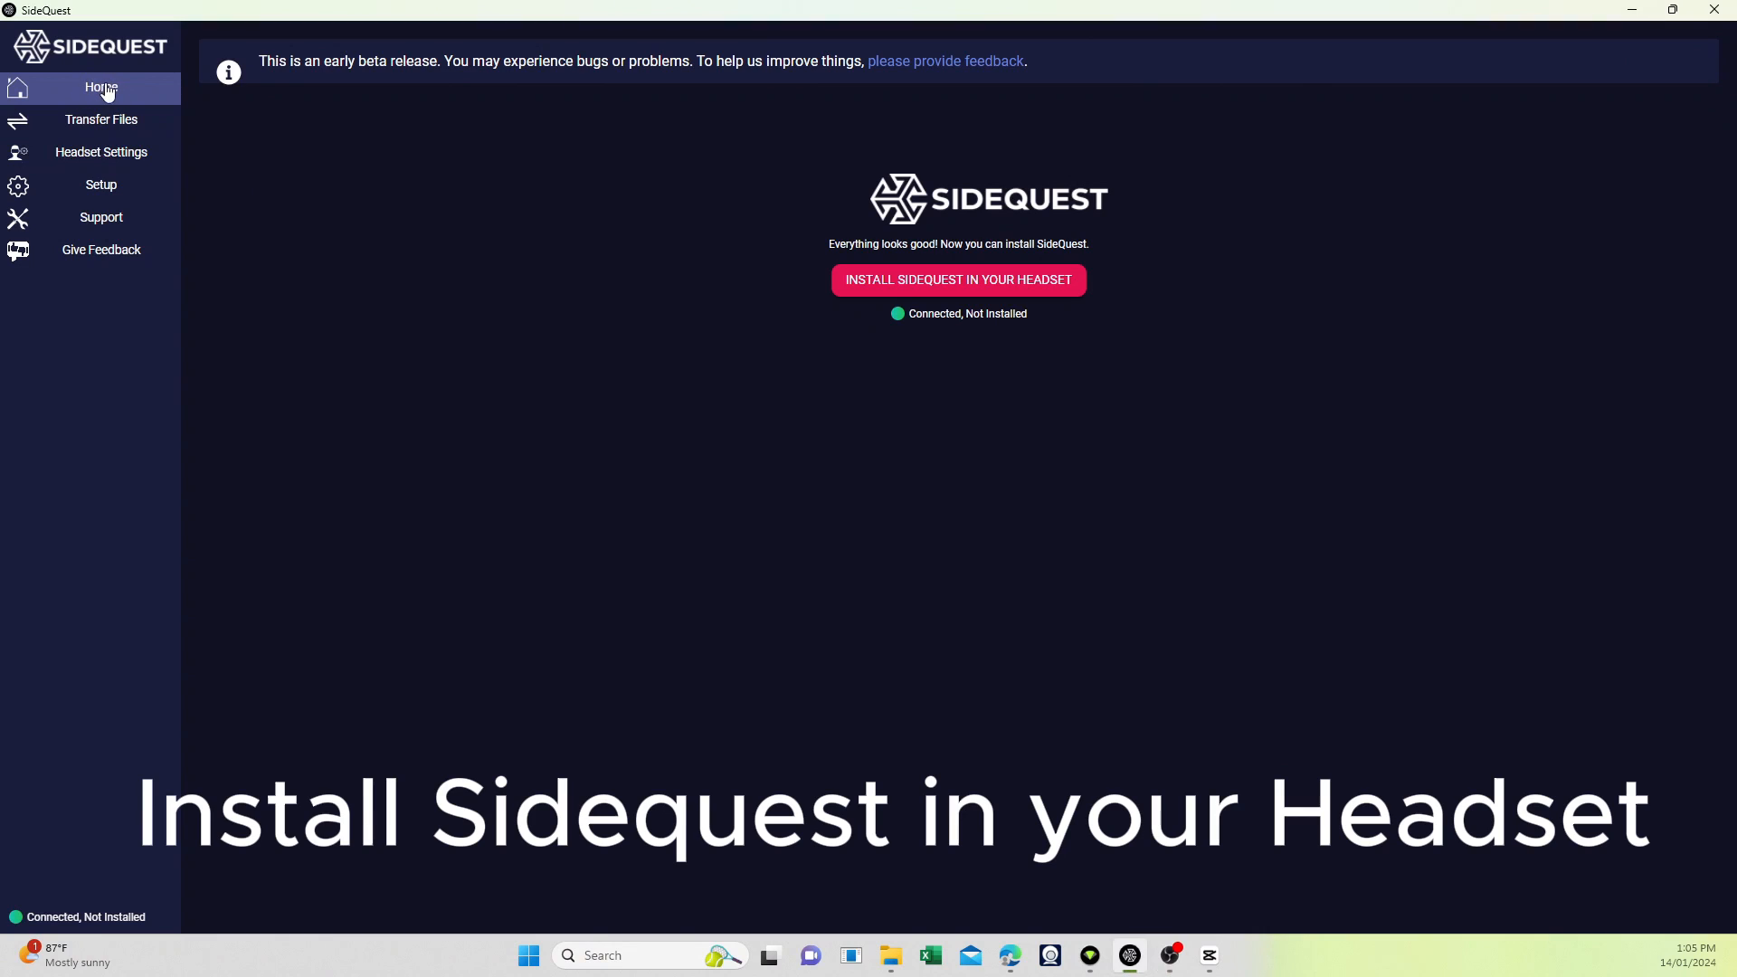
mouse_move(905, 324)
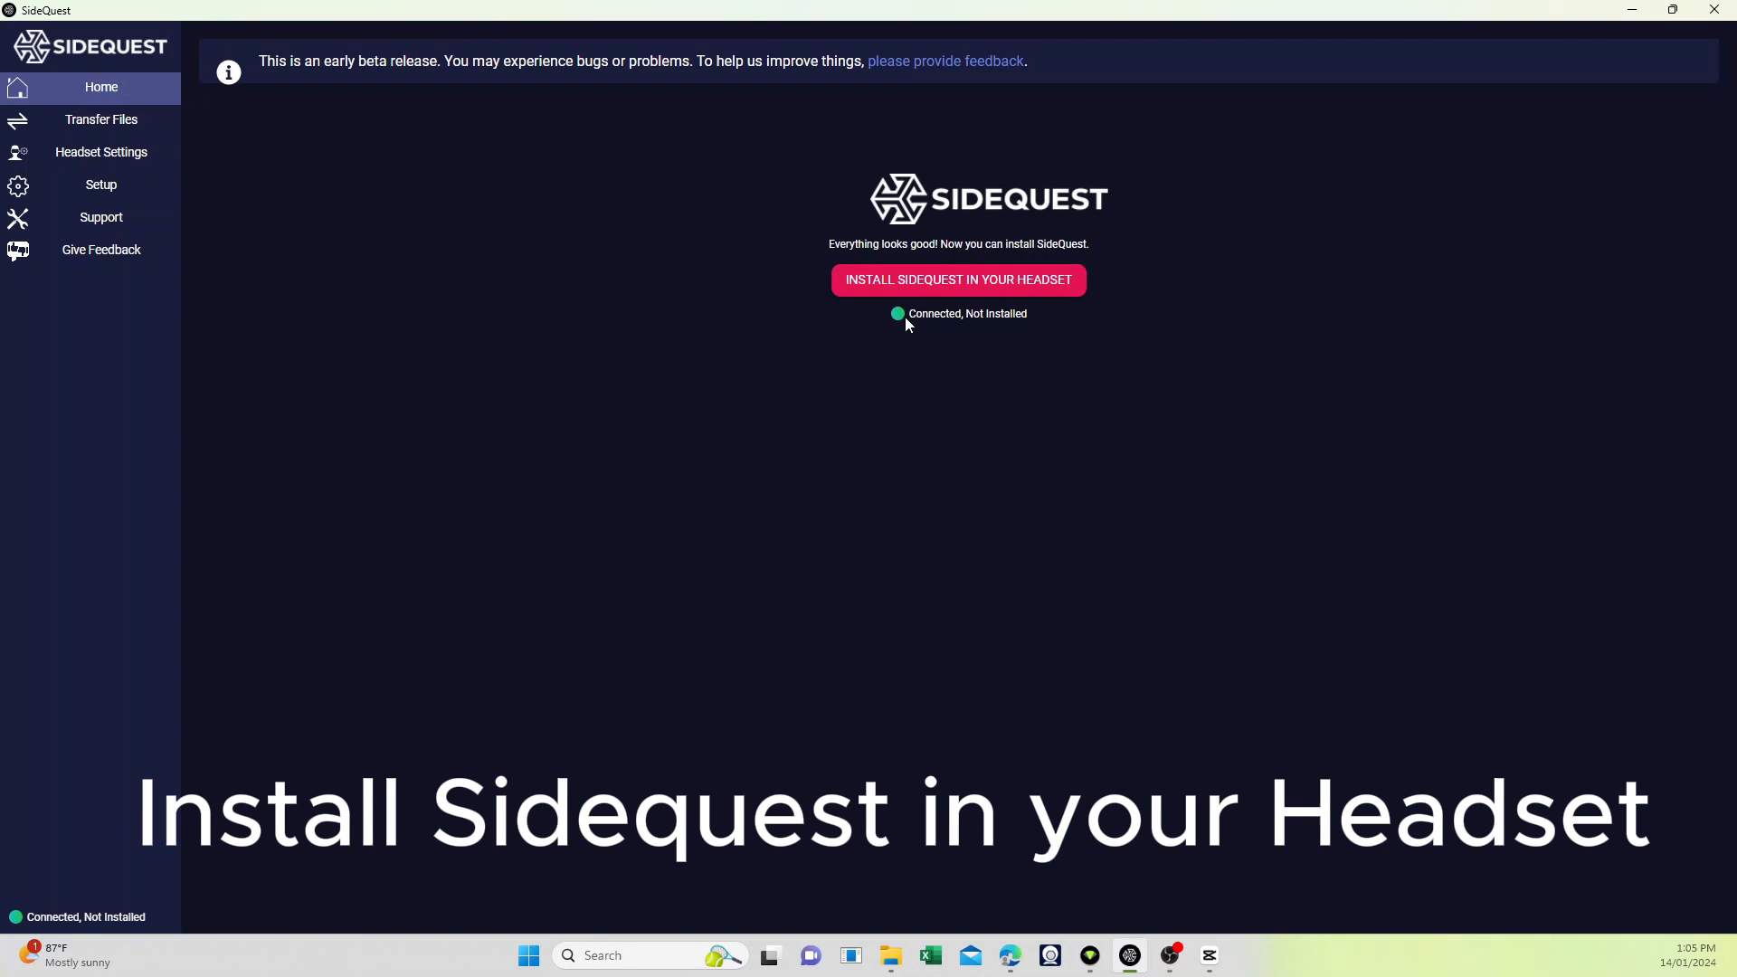
mouse_move(509, 265)
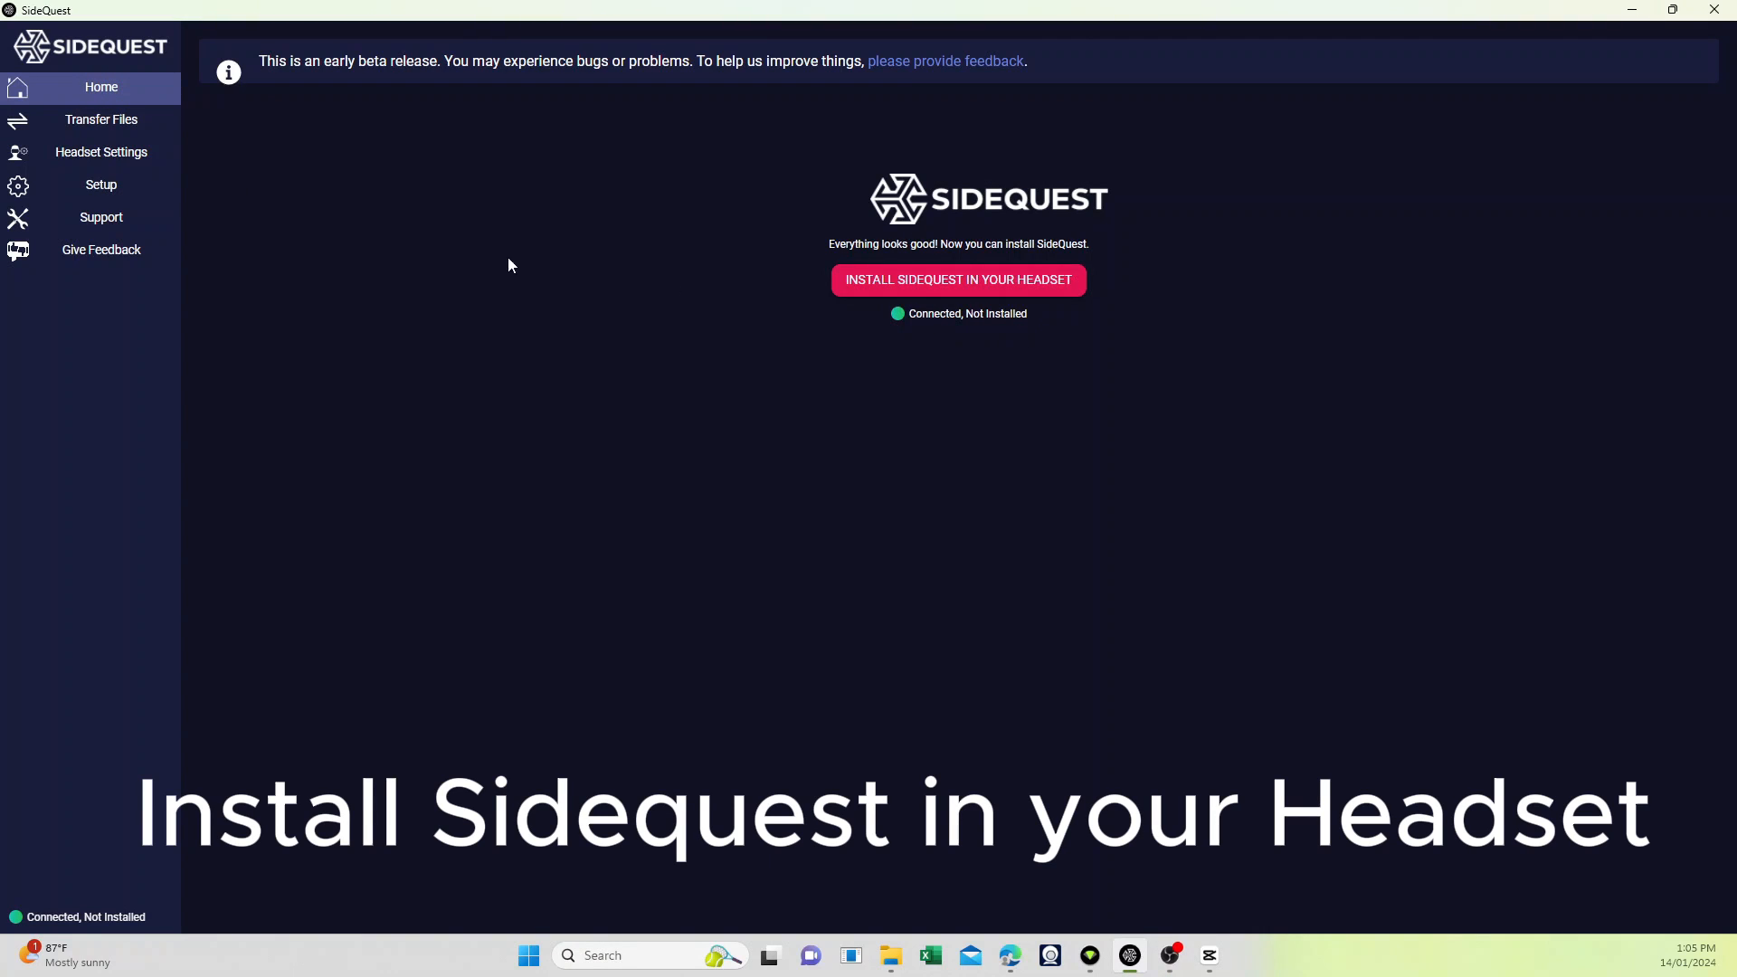
Revisit the developer mode guide, then install SideQuest onto the headset.
click(100, 184)
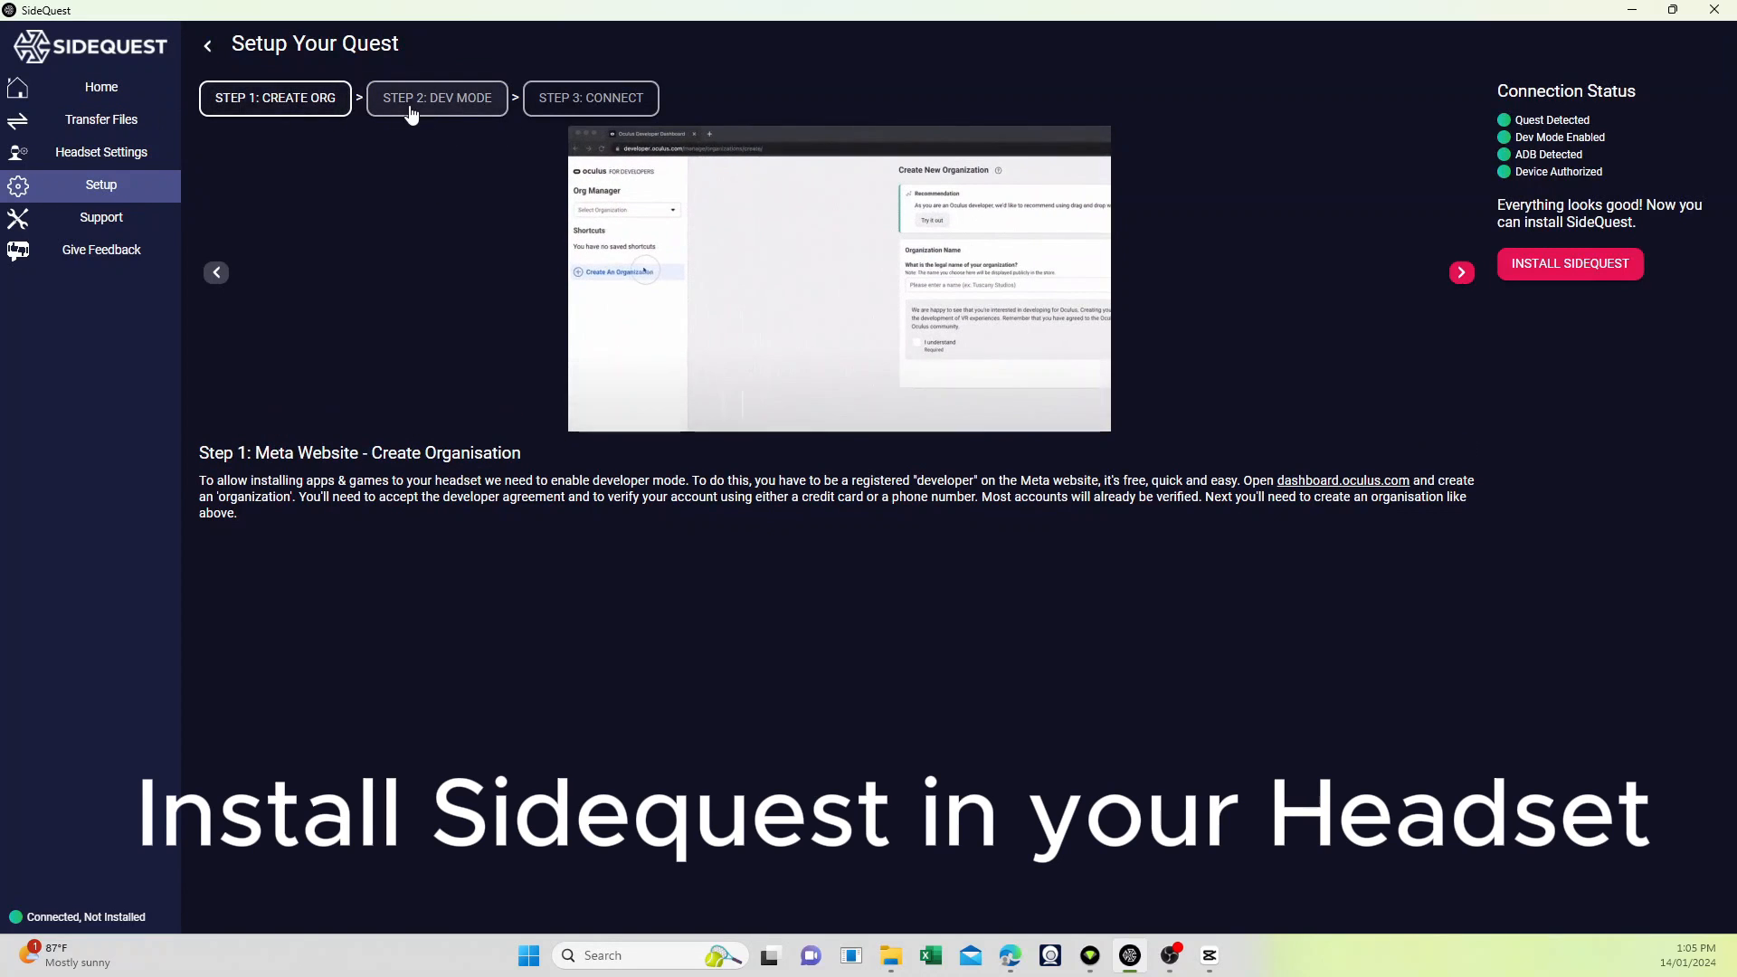
click(100, 88)
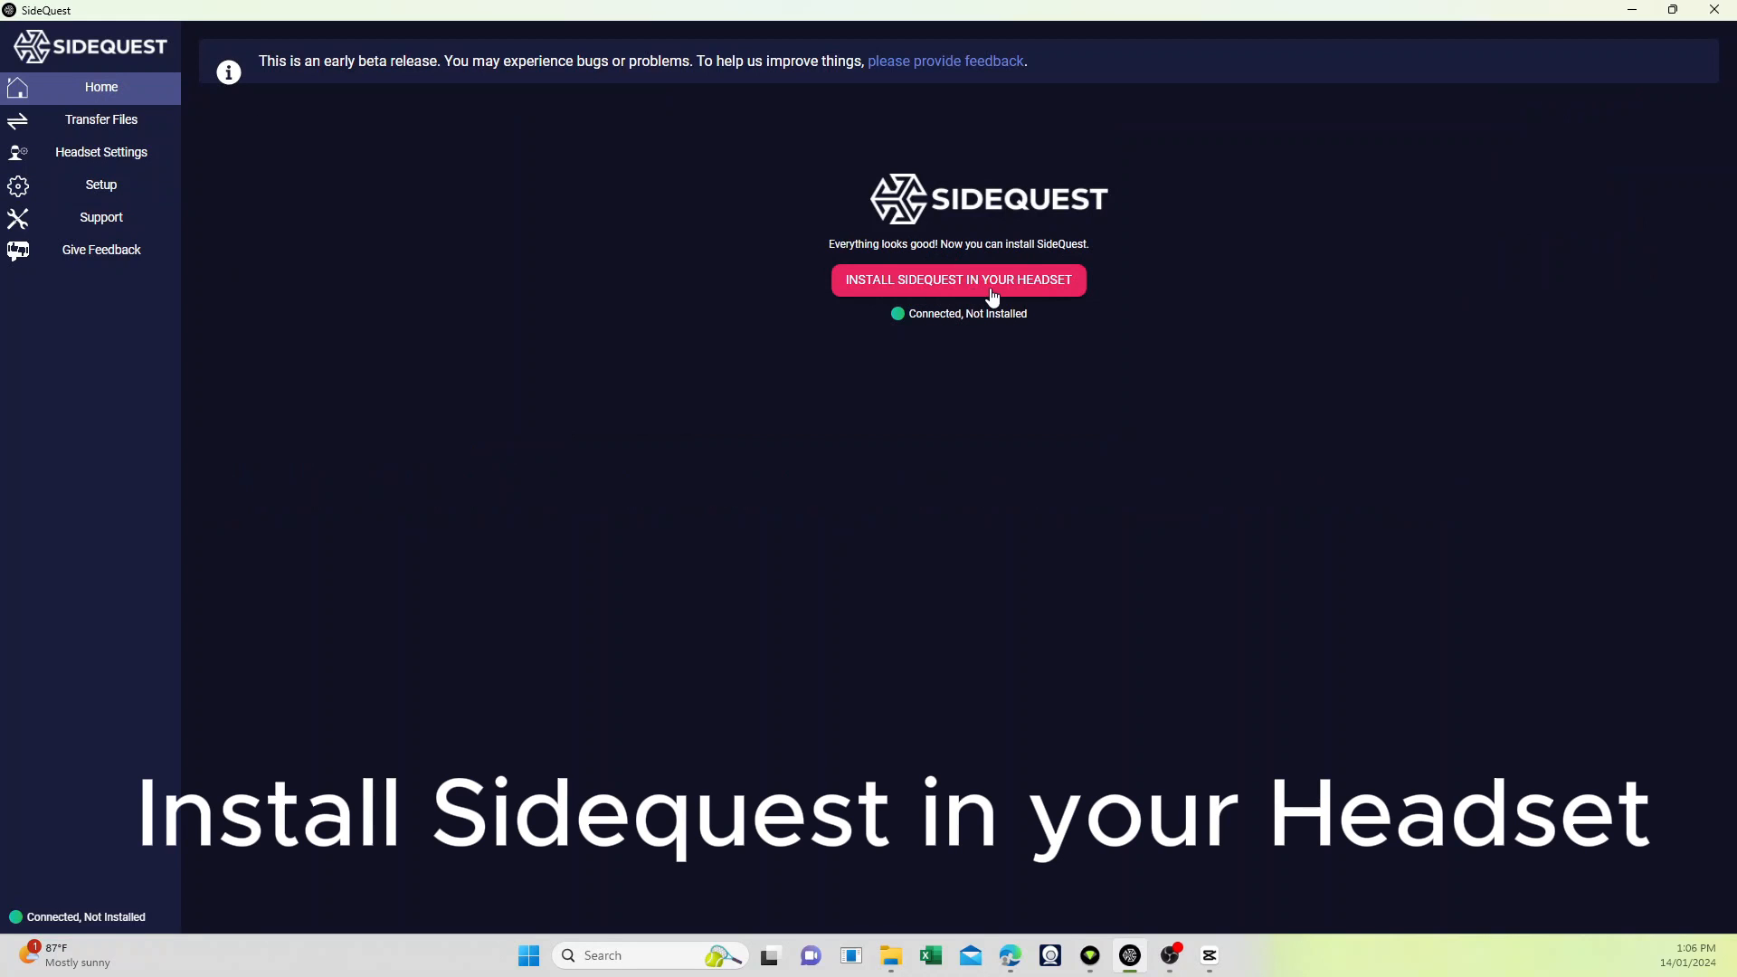
click(958, 280)
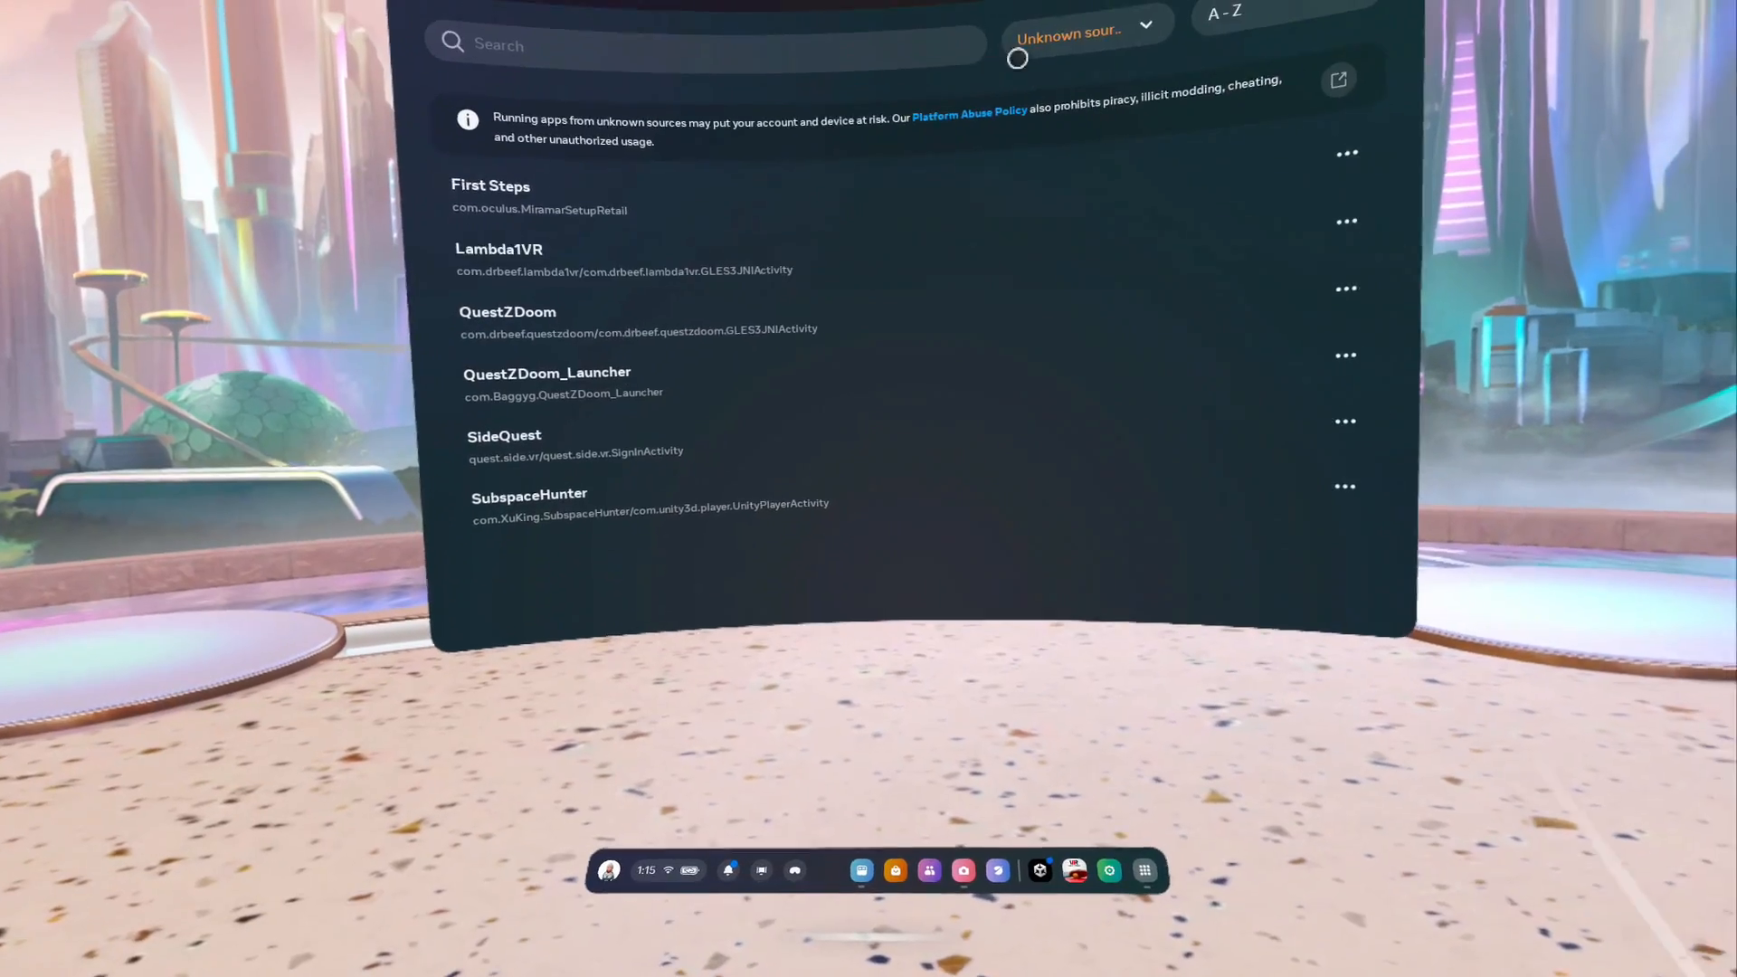
Launch SideQuest from the headset's Unknown Sources app library.
click(1083, 29)
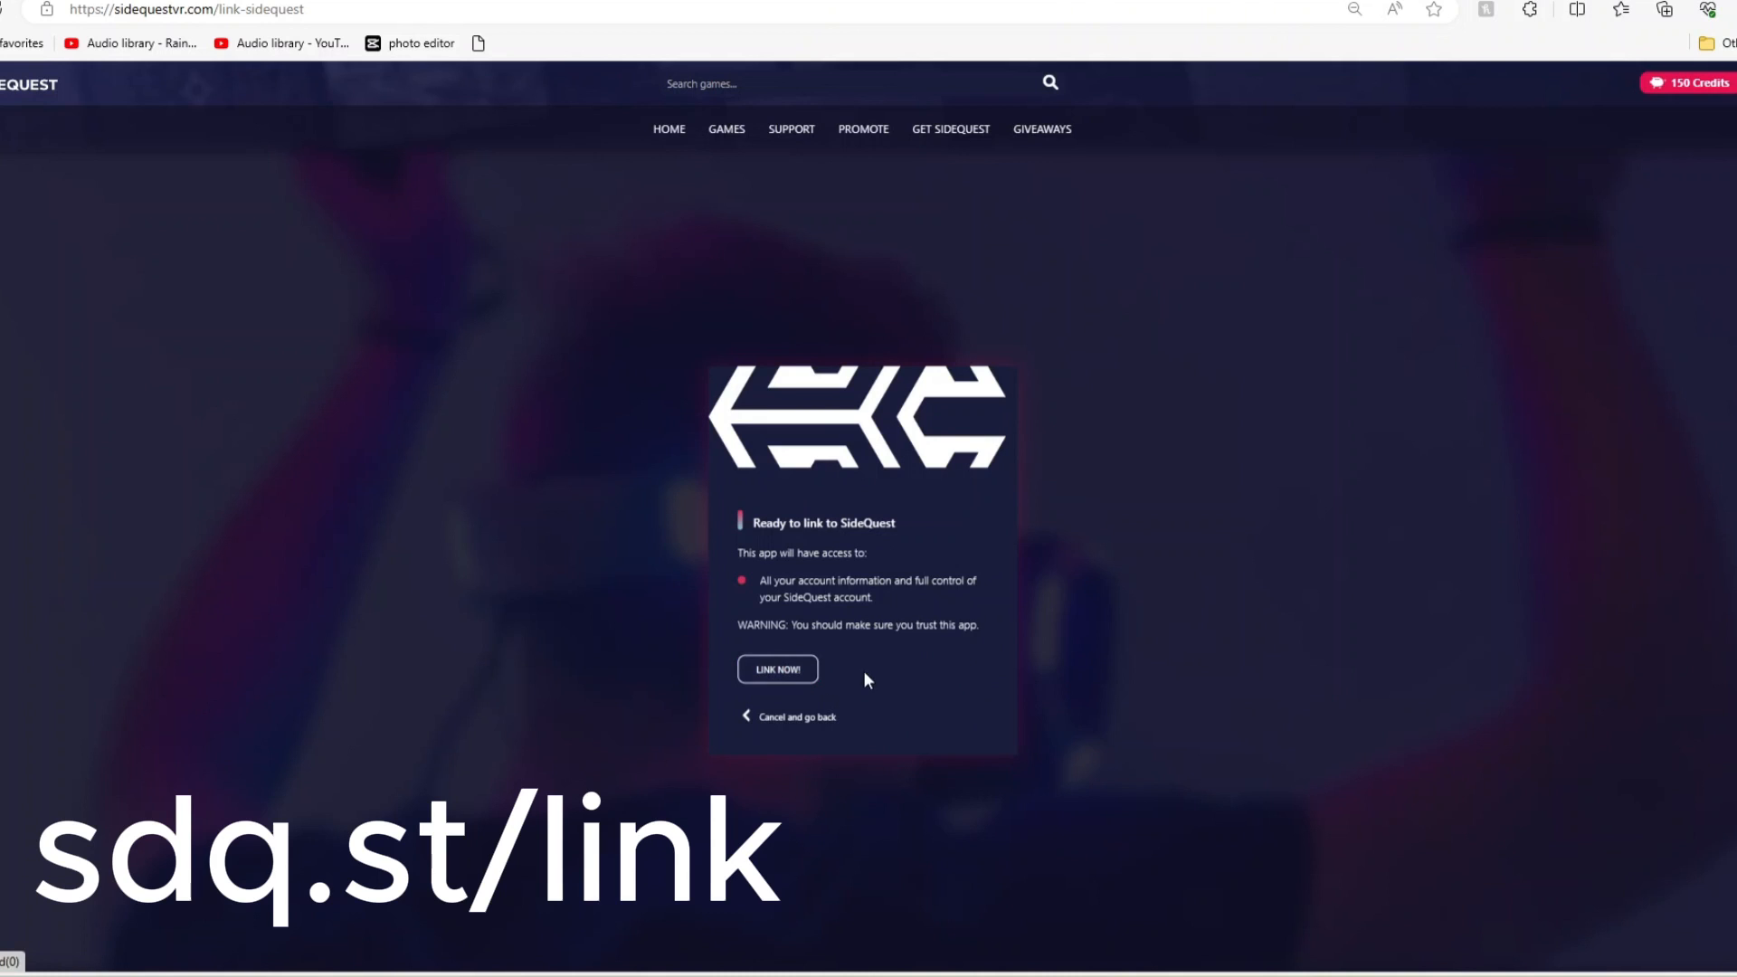
Choose 'Link Now!' on the sdq.st/link page.
click(776, 668)
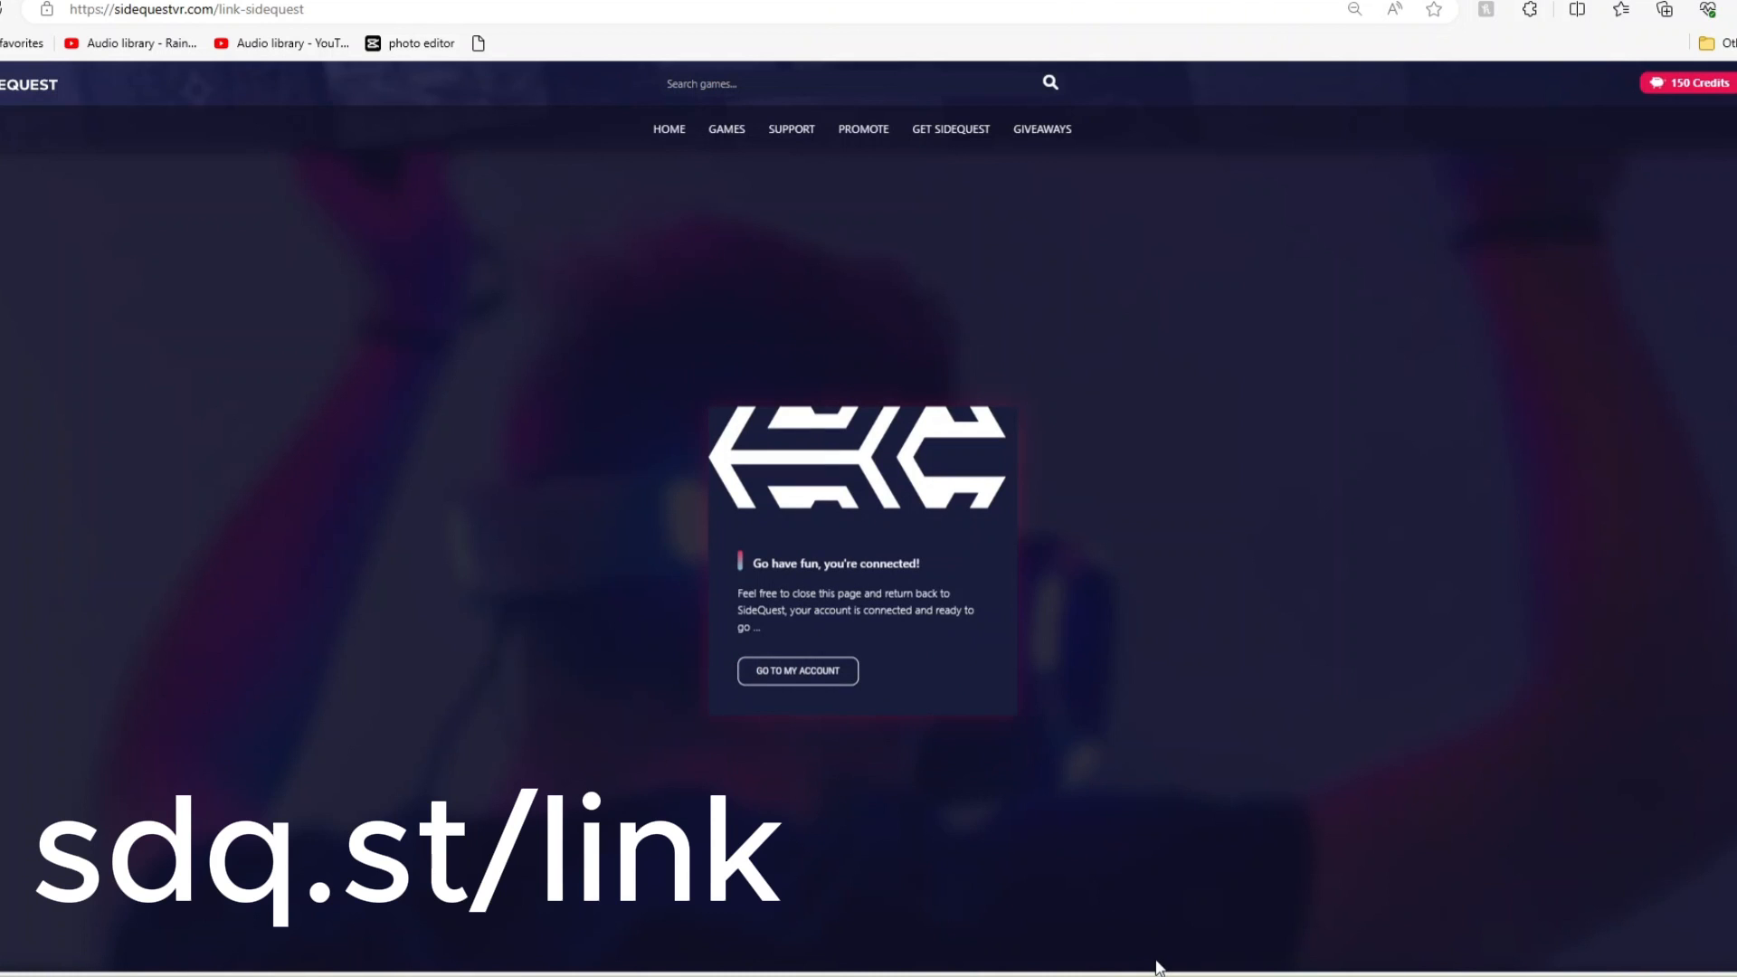